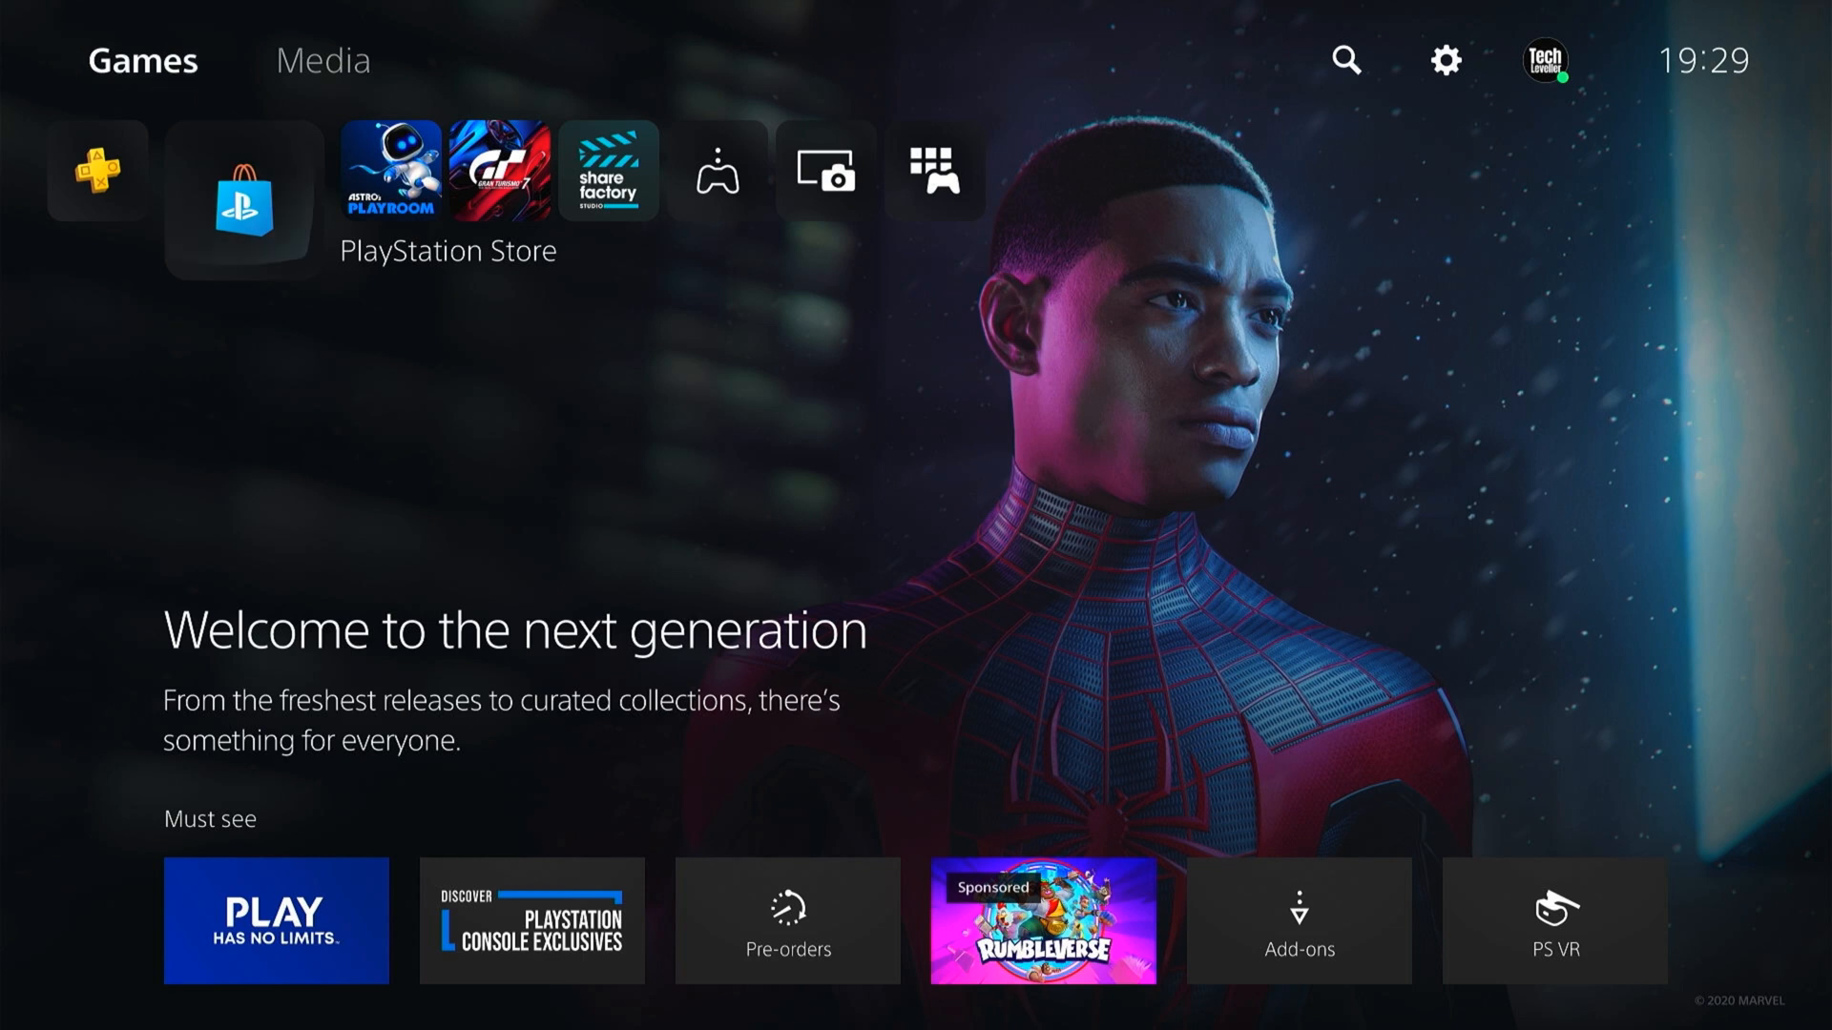
{"action": "mouse_move", "coordinate": [243, 198]}
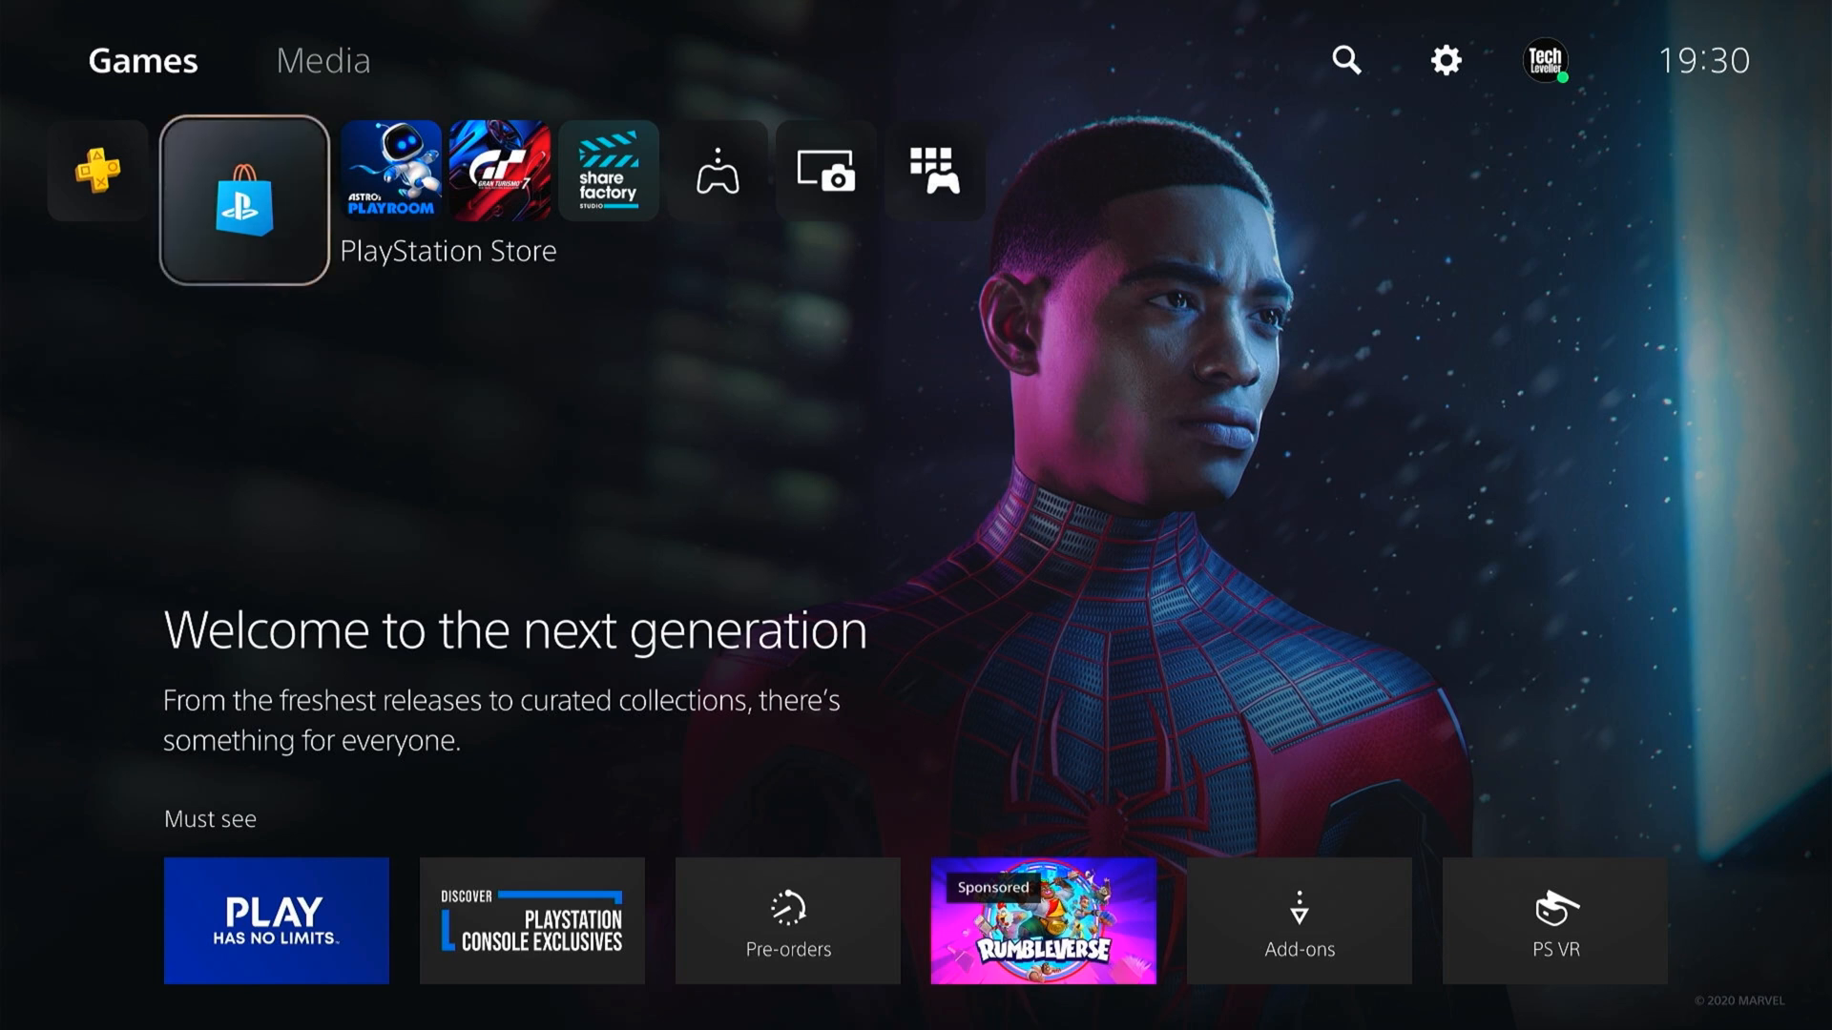
From PlayStation Store's All Games browse page, show the account menu with payment methods and redeem code.
{"action": "left_click", "coordinate": [242, 170]}
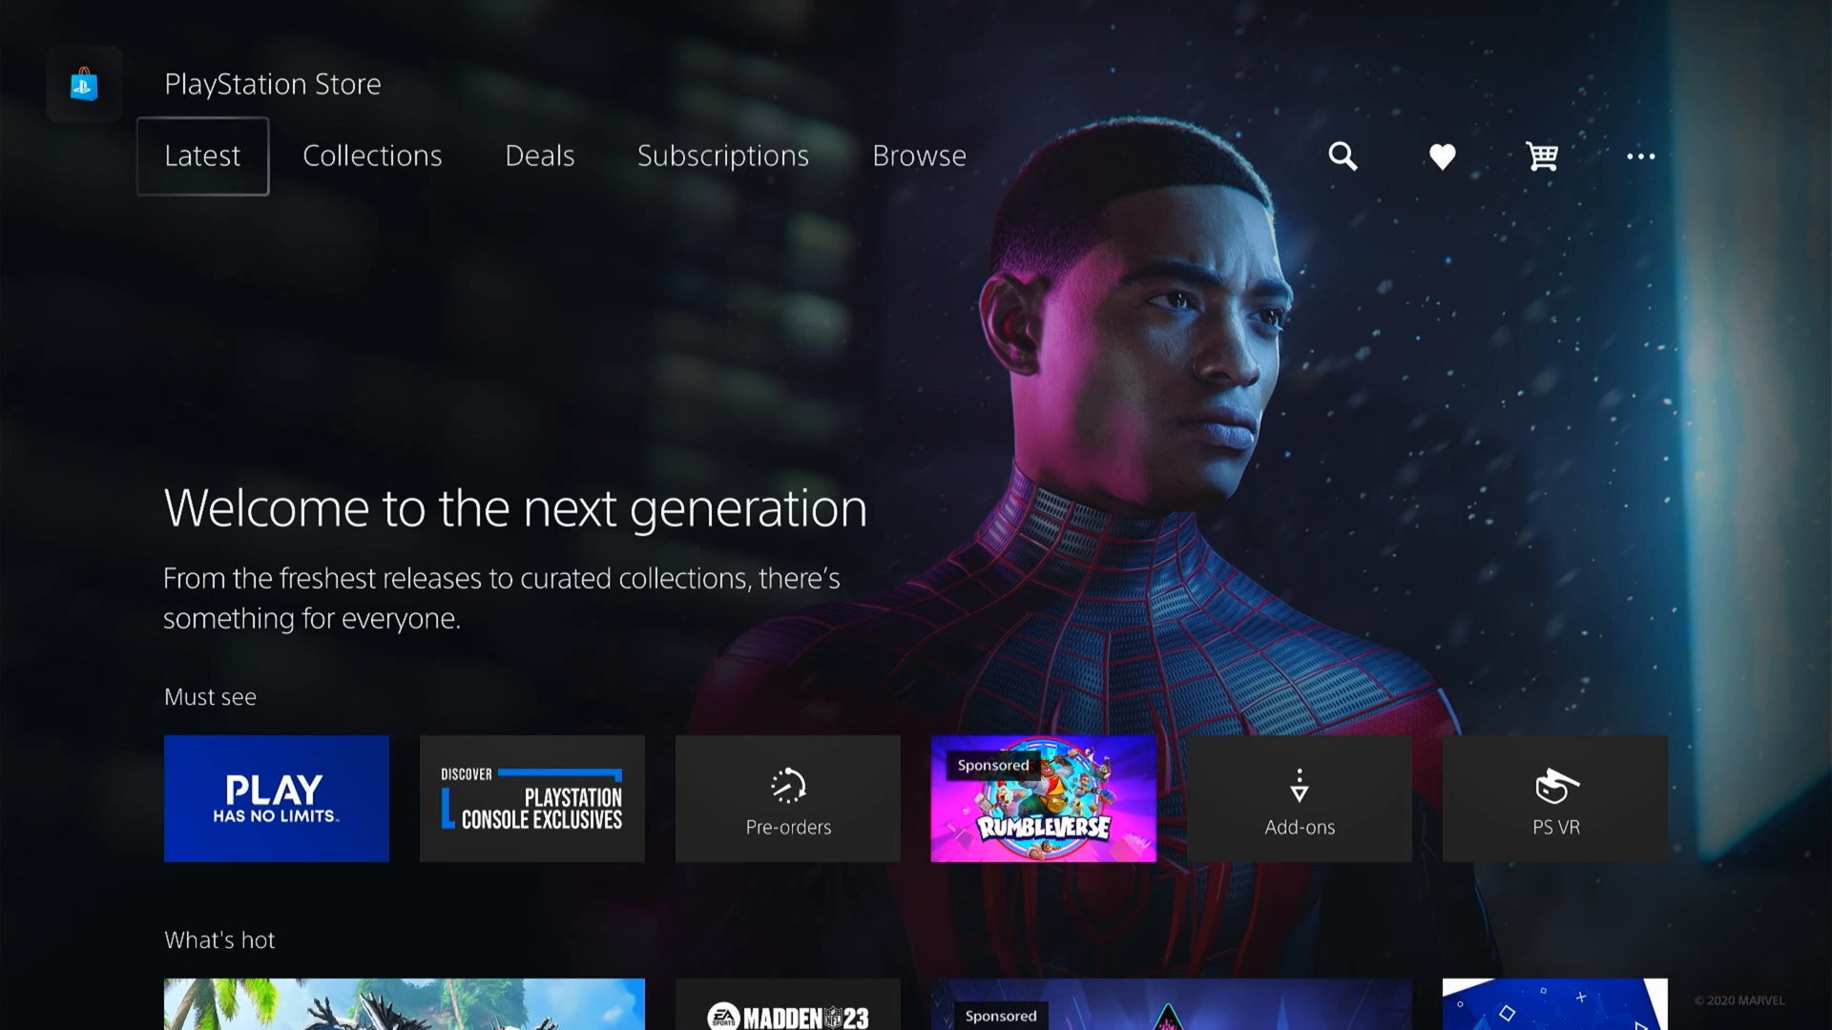
{"action": "left_click", "coordinate": [918, 155]}
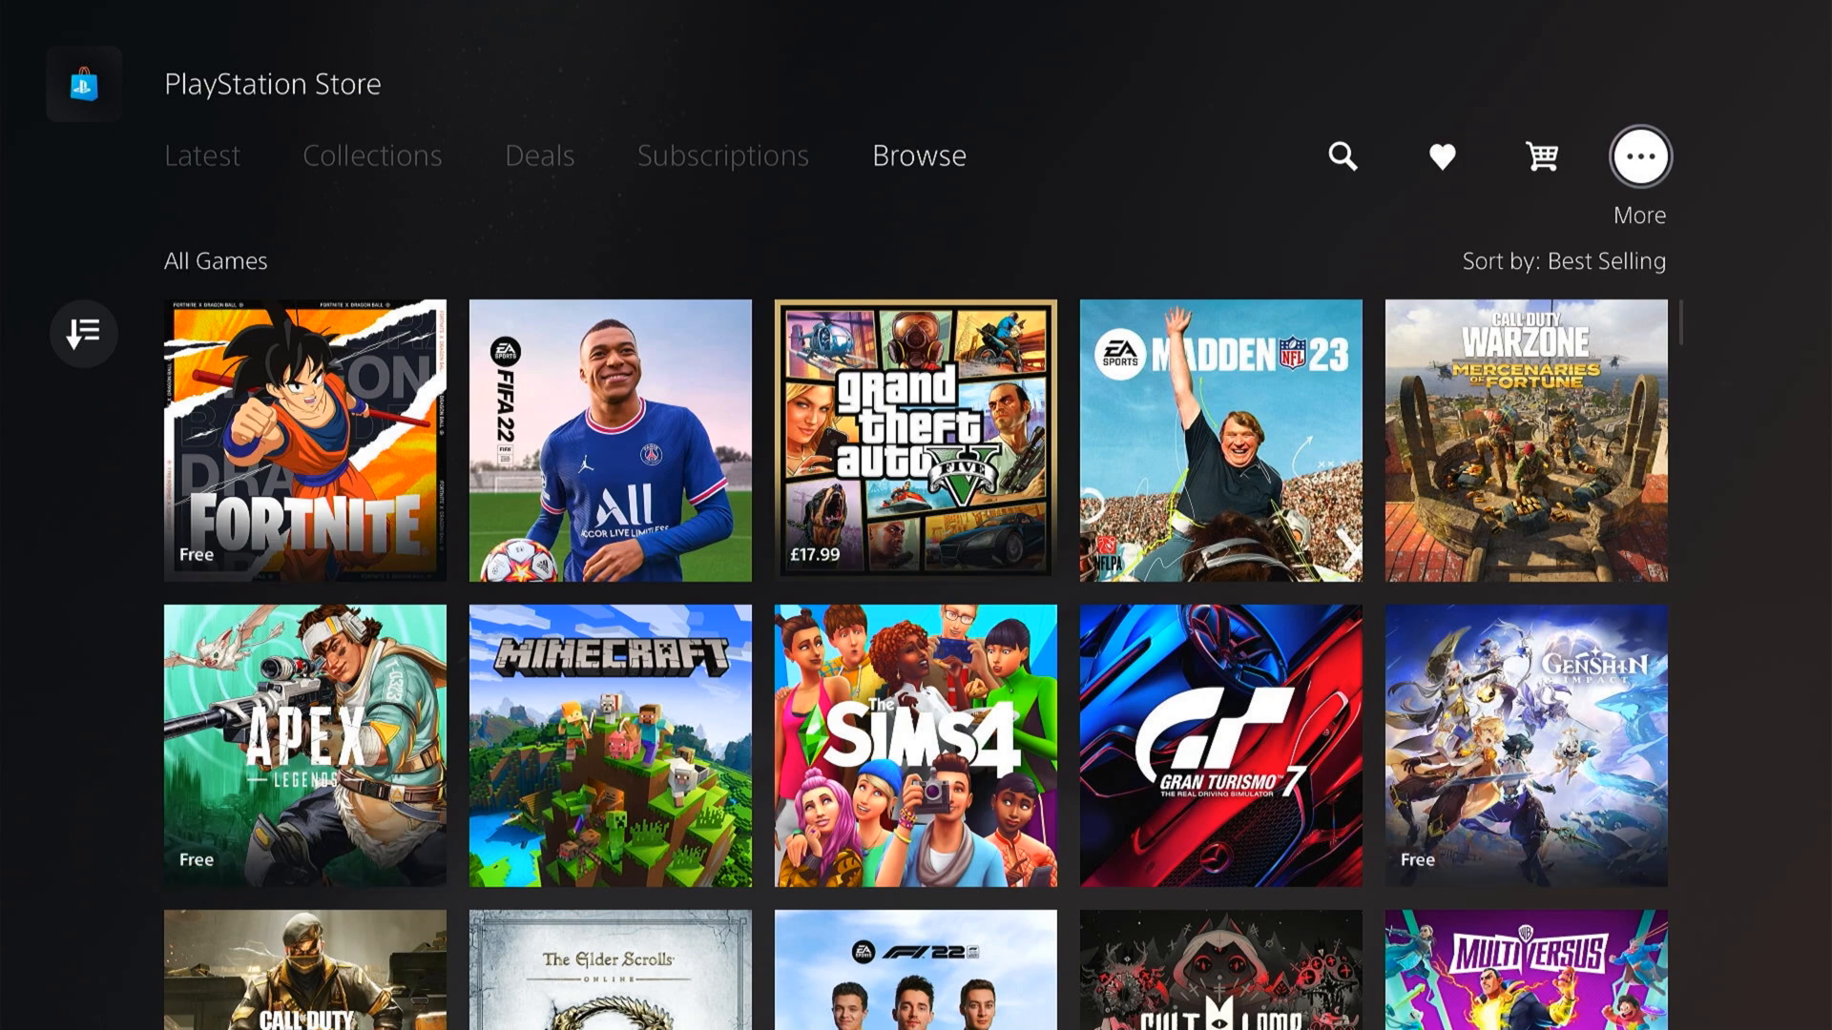
{"action": "left_click", "coordinate": [1637, 154]}
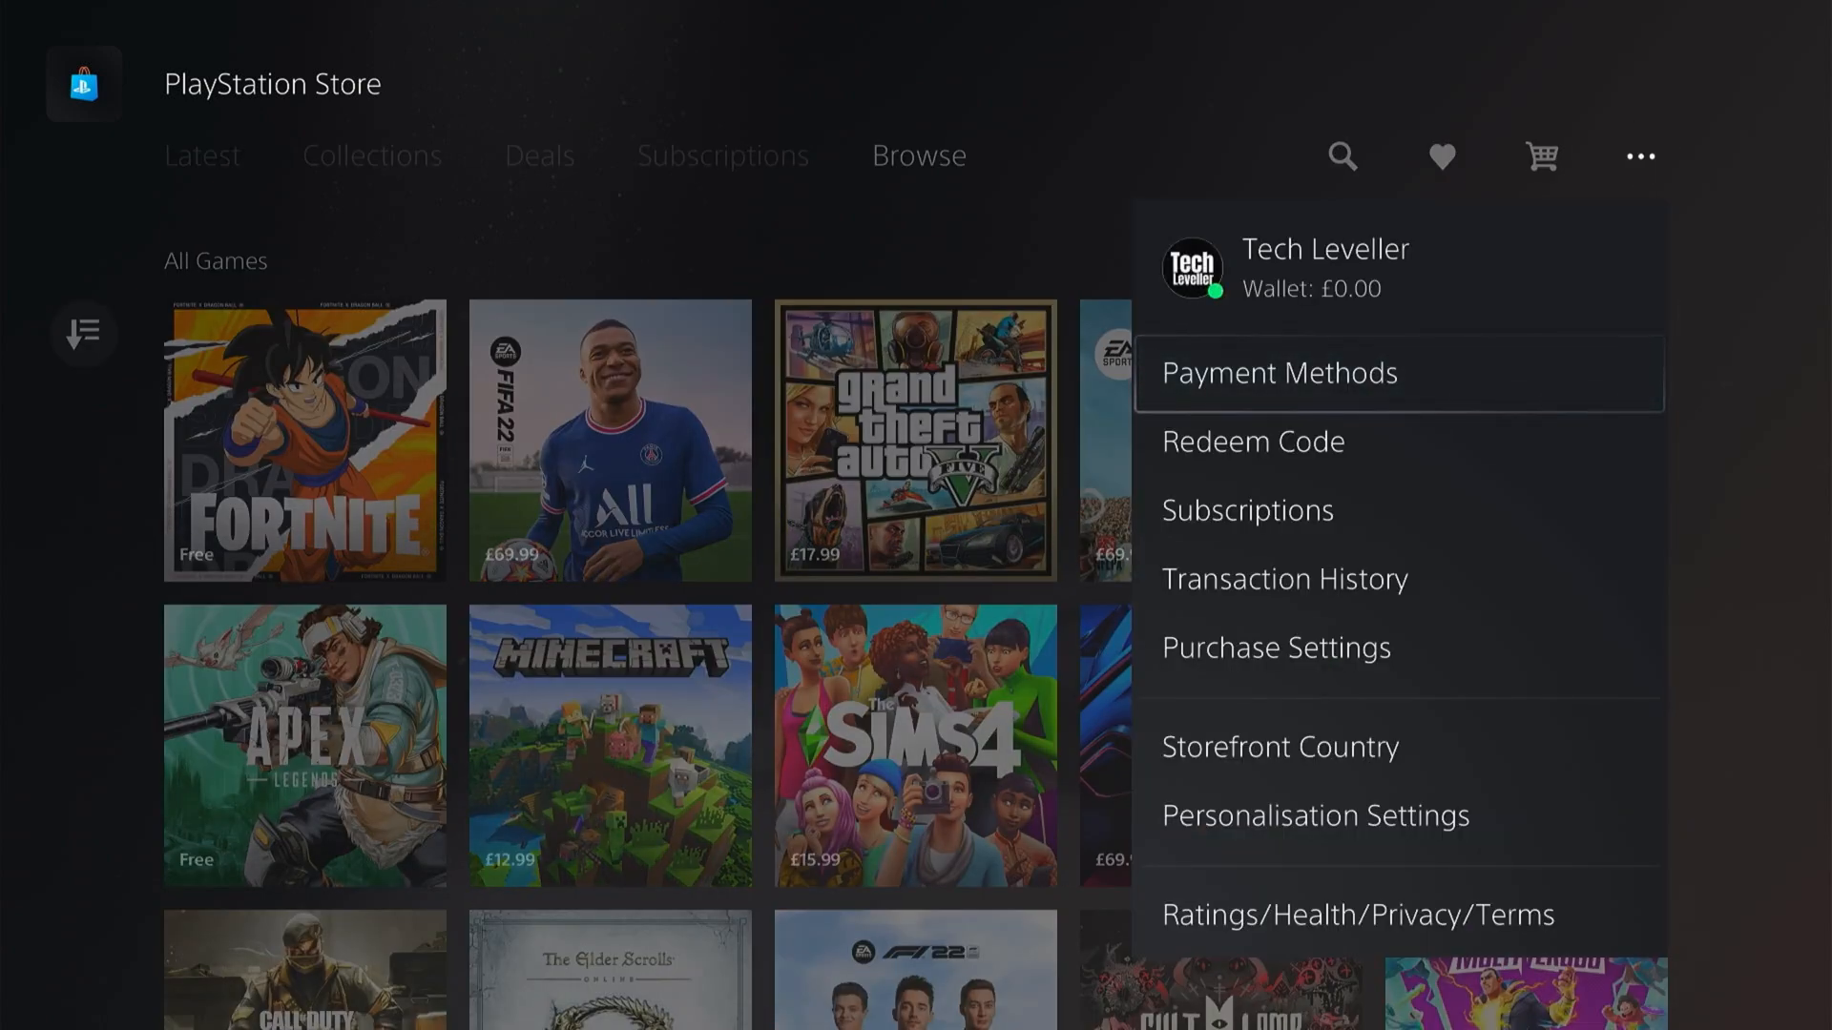
View Payment Methods, then Redeem Code, cancel redemption and return to the PS5 home screen.
{"action": "left_click", "coordinate": [1279, 372]}
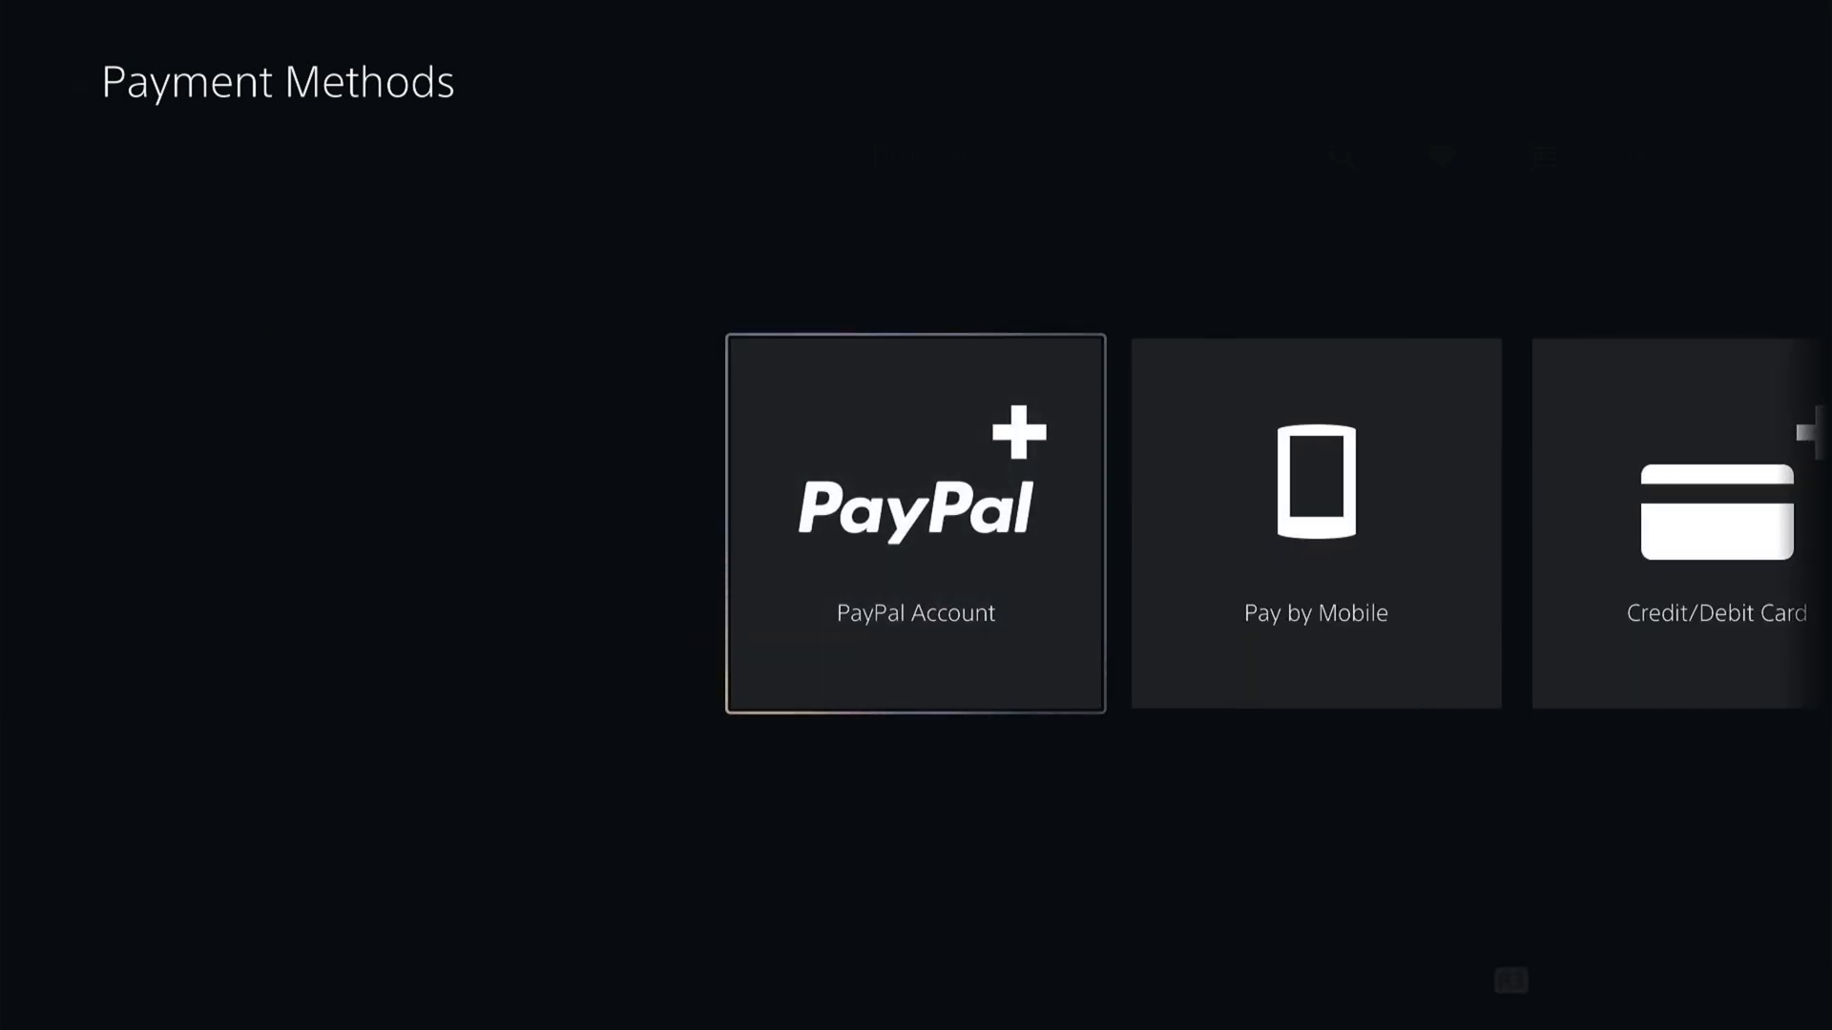
{"action": "left_click", "coordinate": [914, 523]}
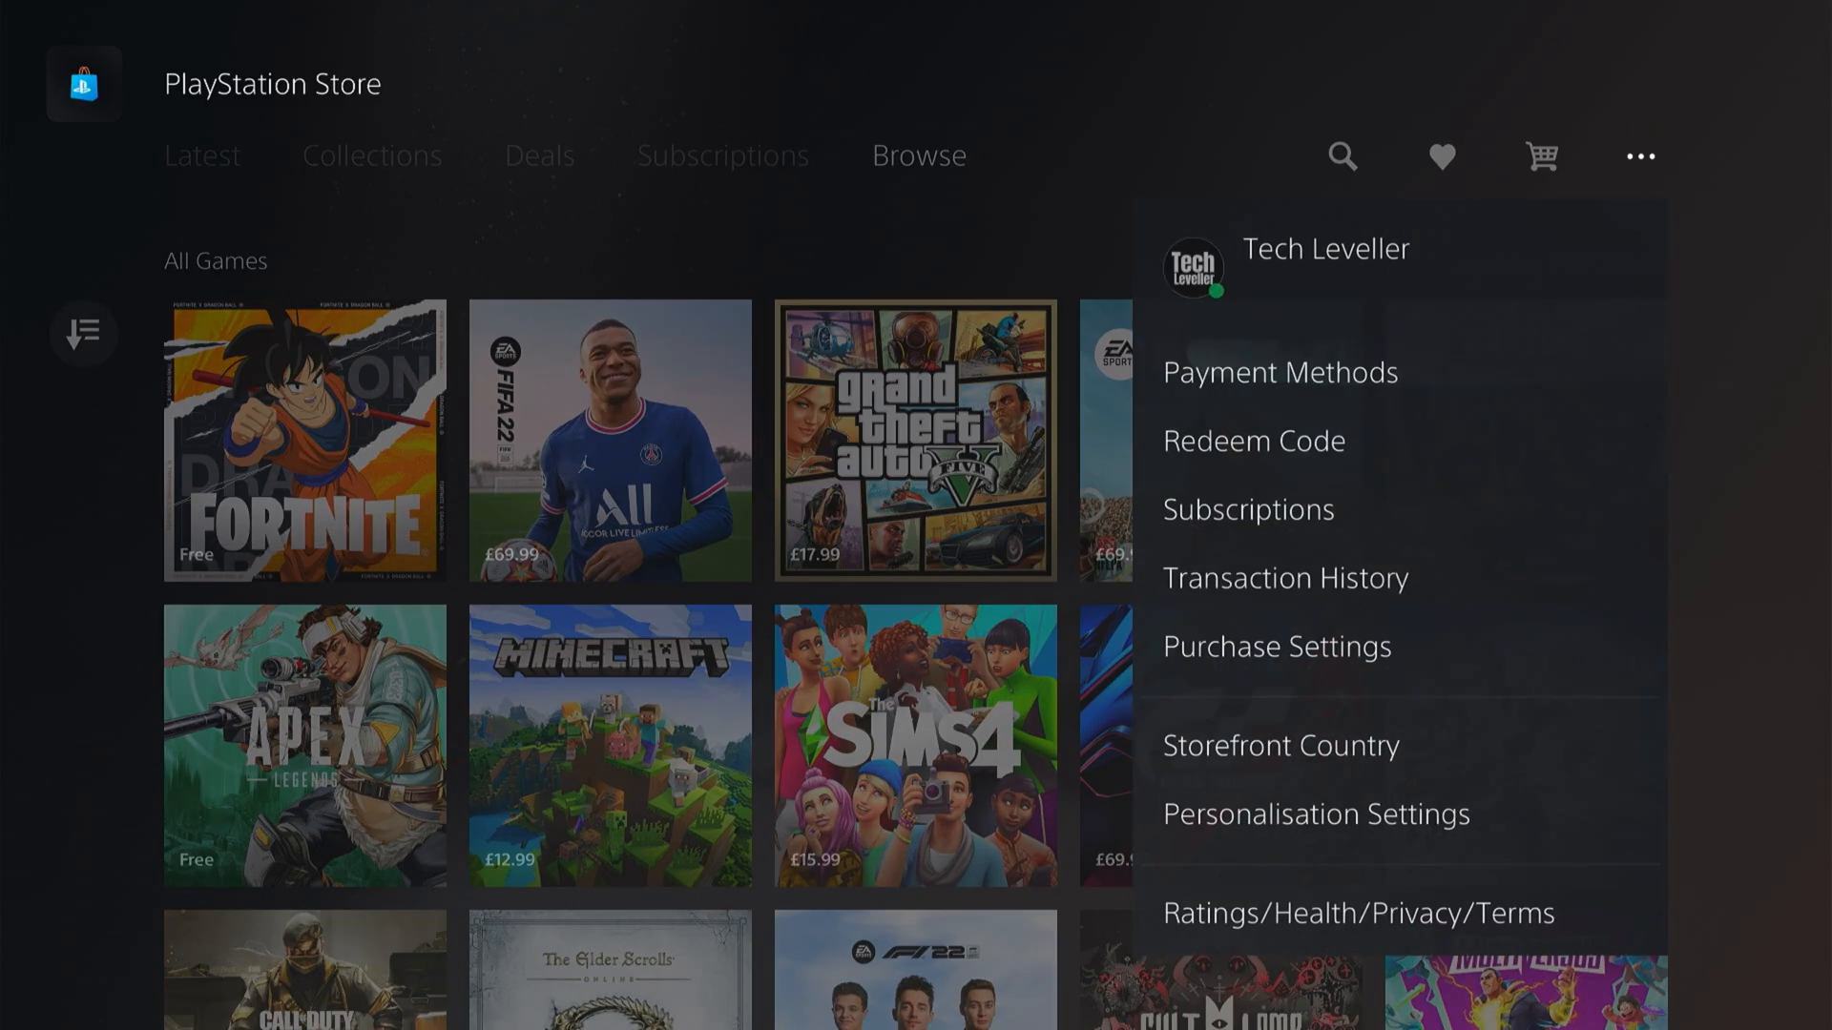
{"action": "left_click", "coordinate": [1254, 441]}
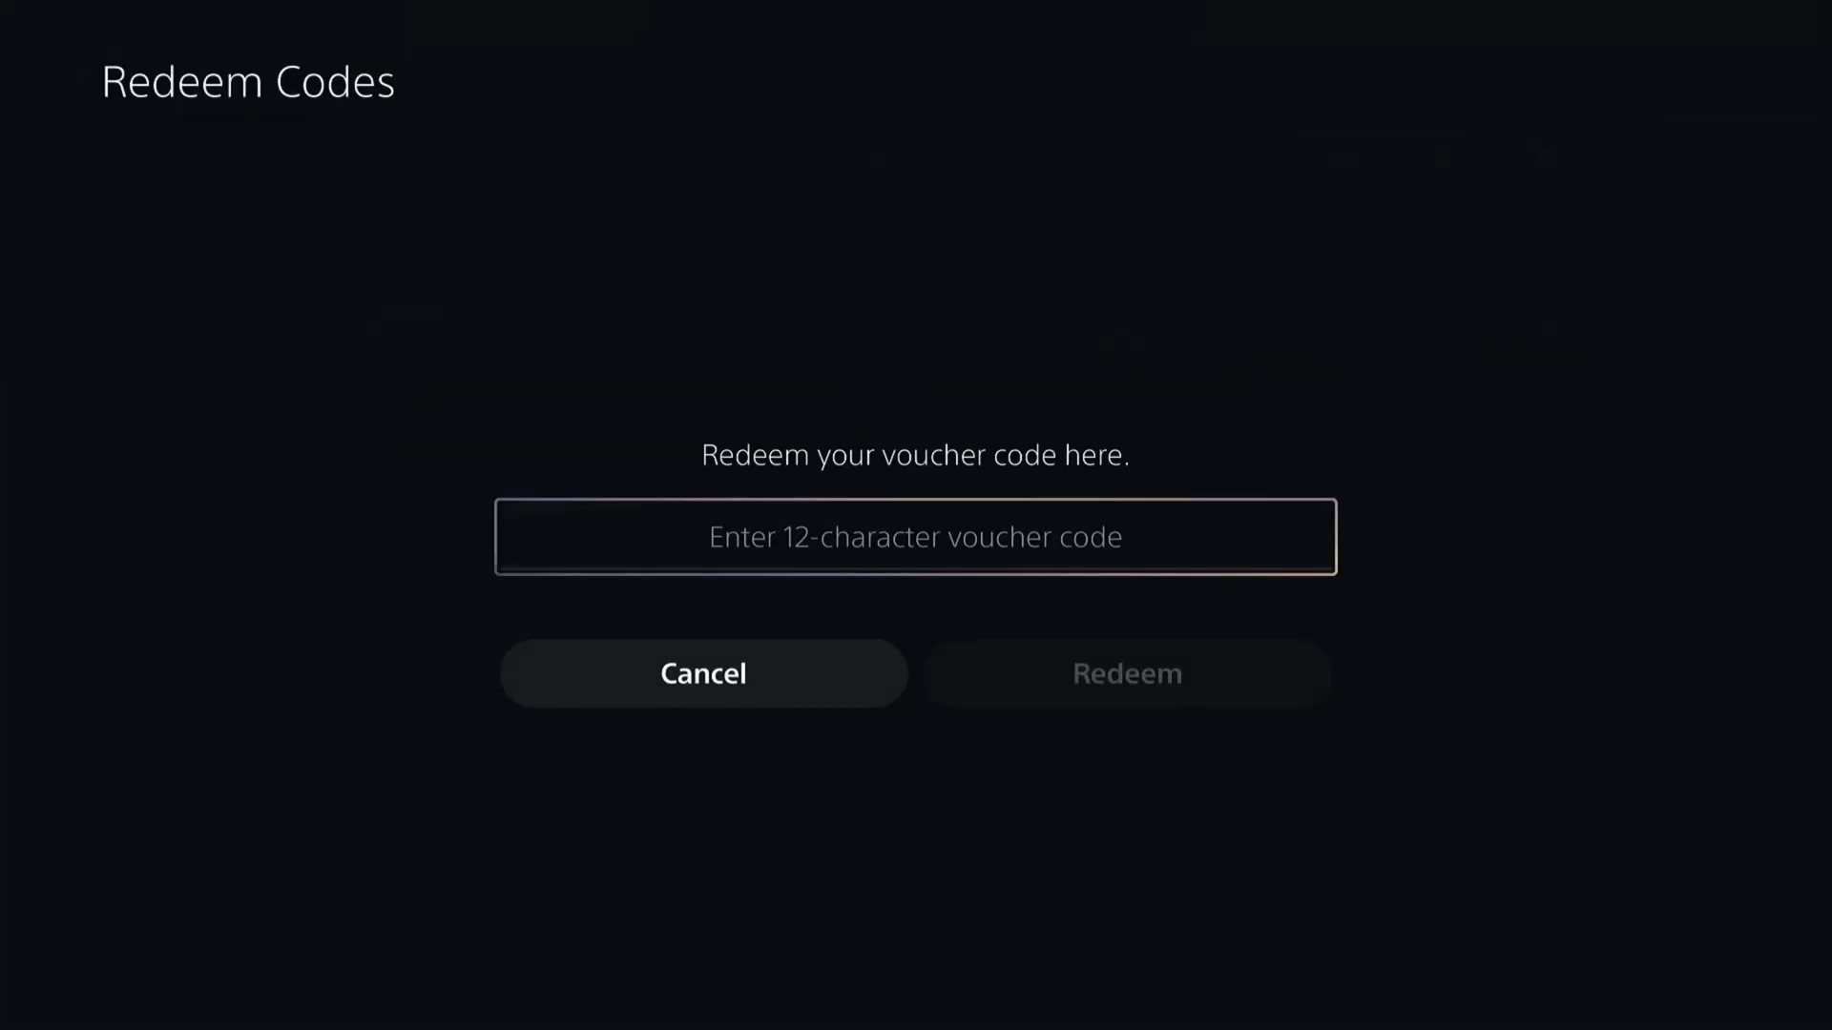
{"action": "left_click", "coordinate": [703, 674]}
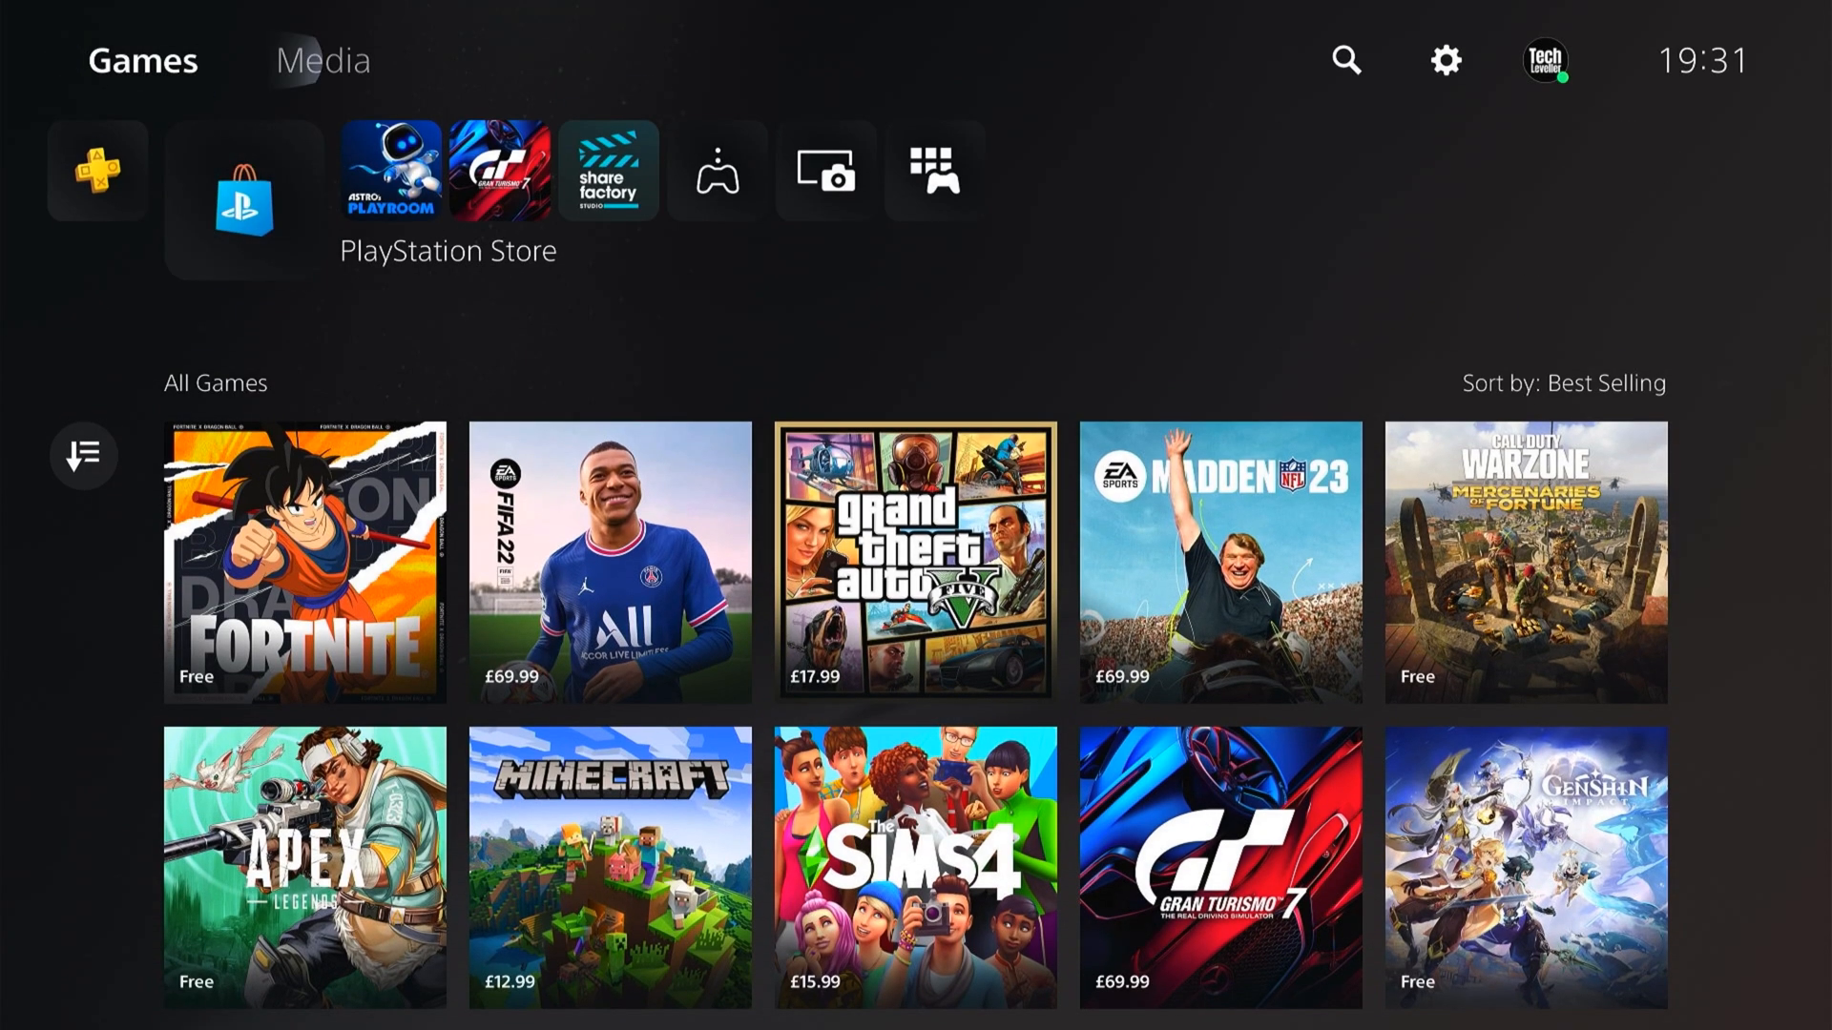
{"action": "mouse_move", "coordinate": [1445, 61]}
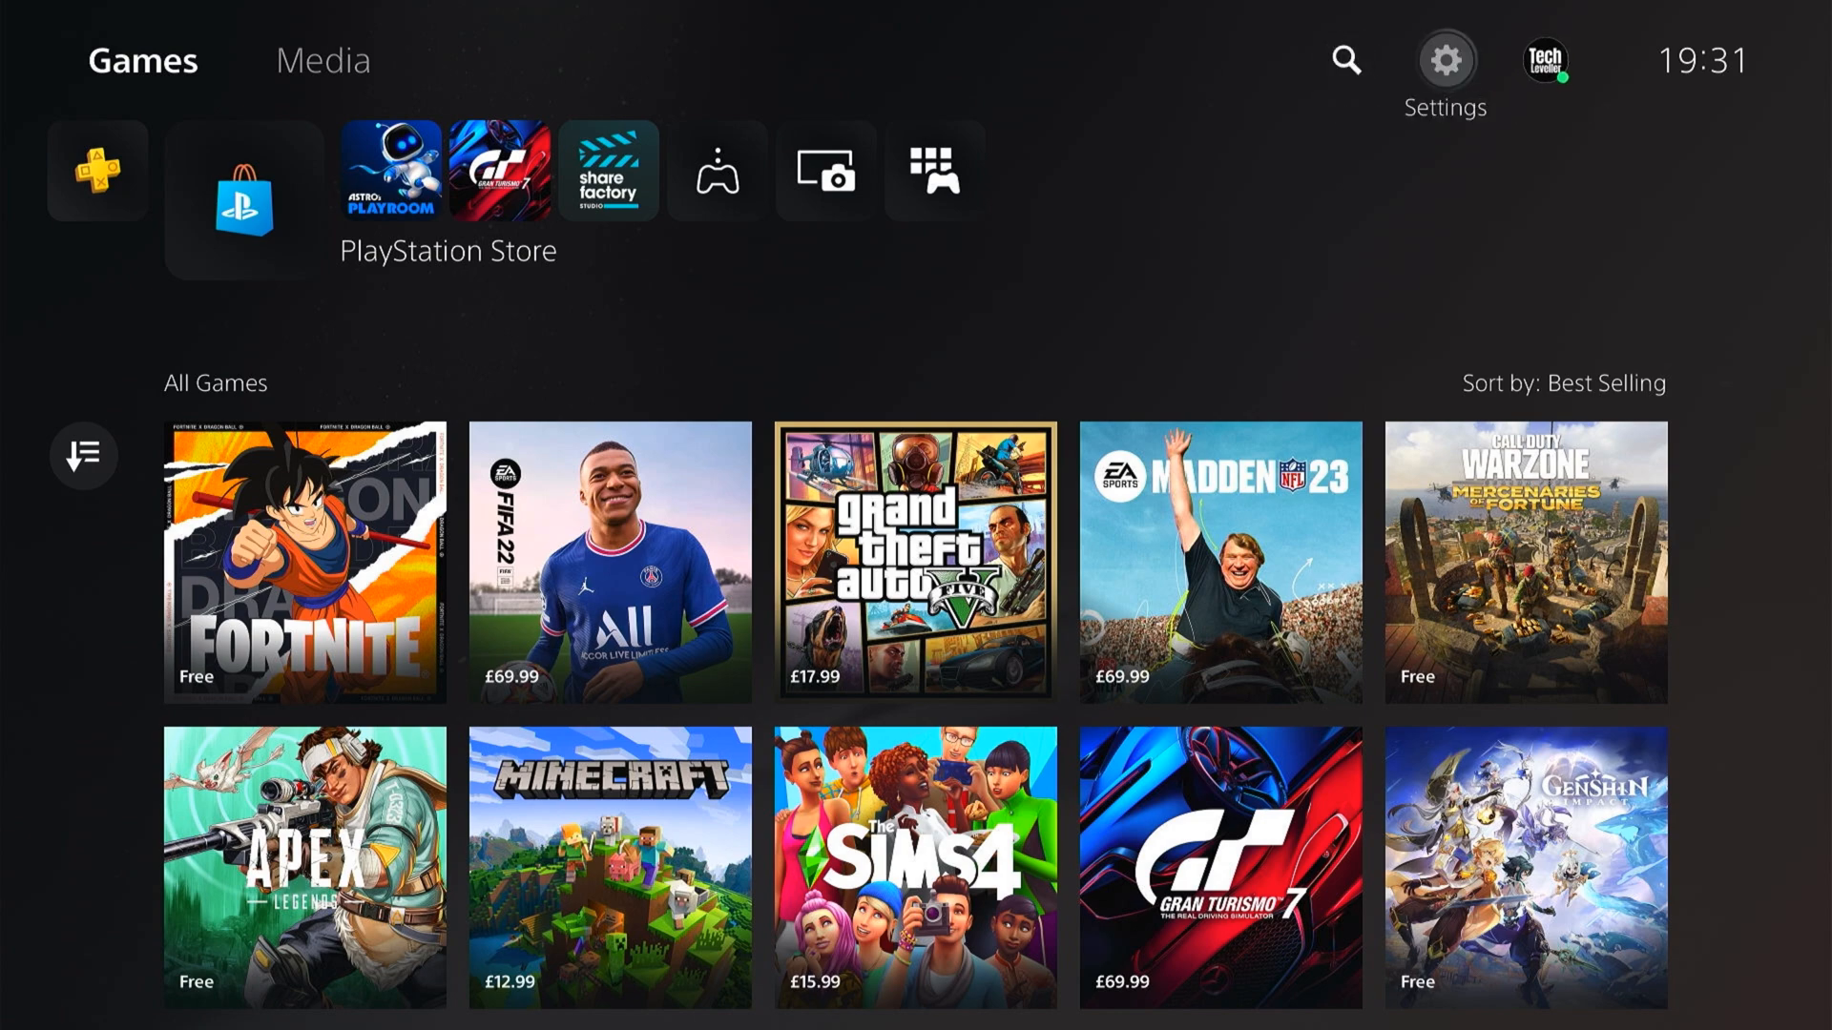
Reach Settings > Users and Accounts > Payment and Subscriptions, listing payment methods, codes, funds and subscriptions.
{"action": "left_click", "coordinate": [1445, 61]}
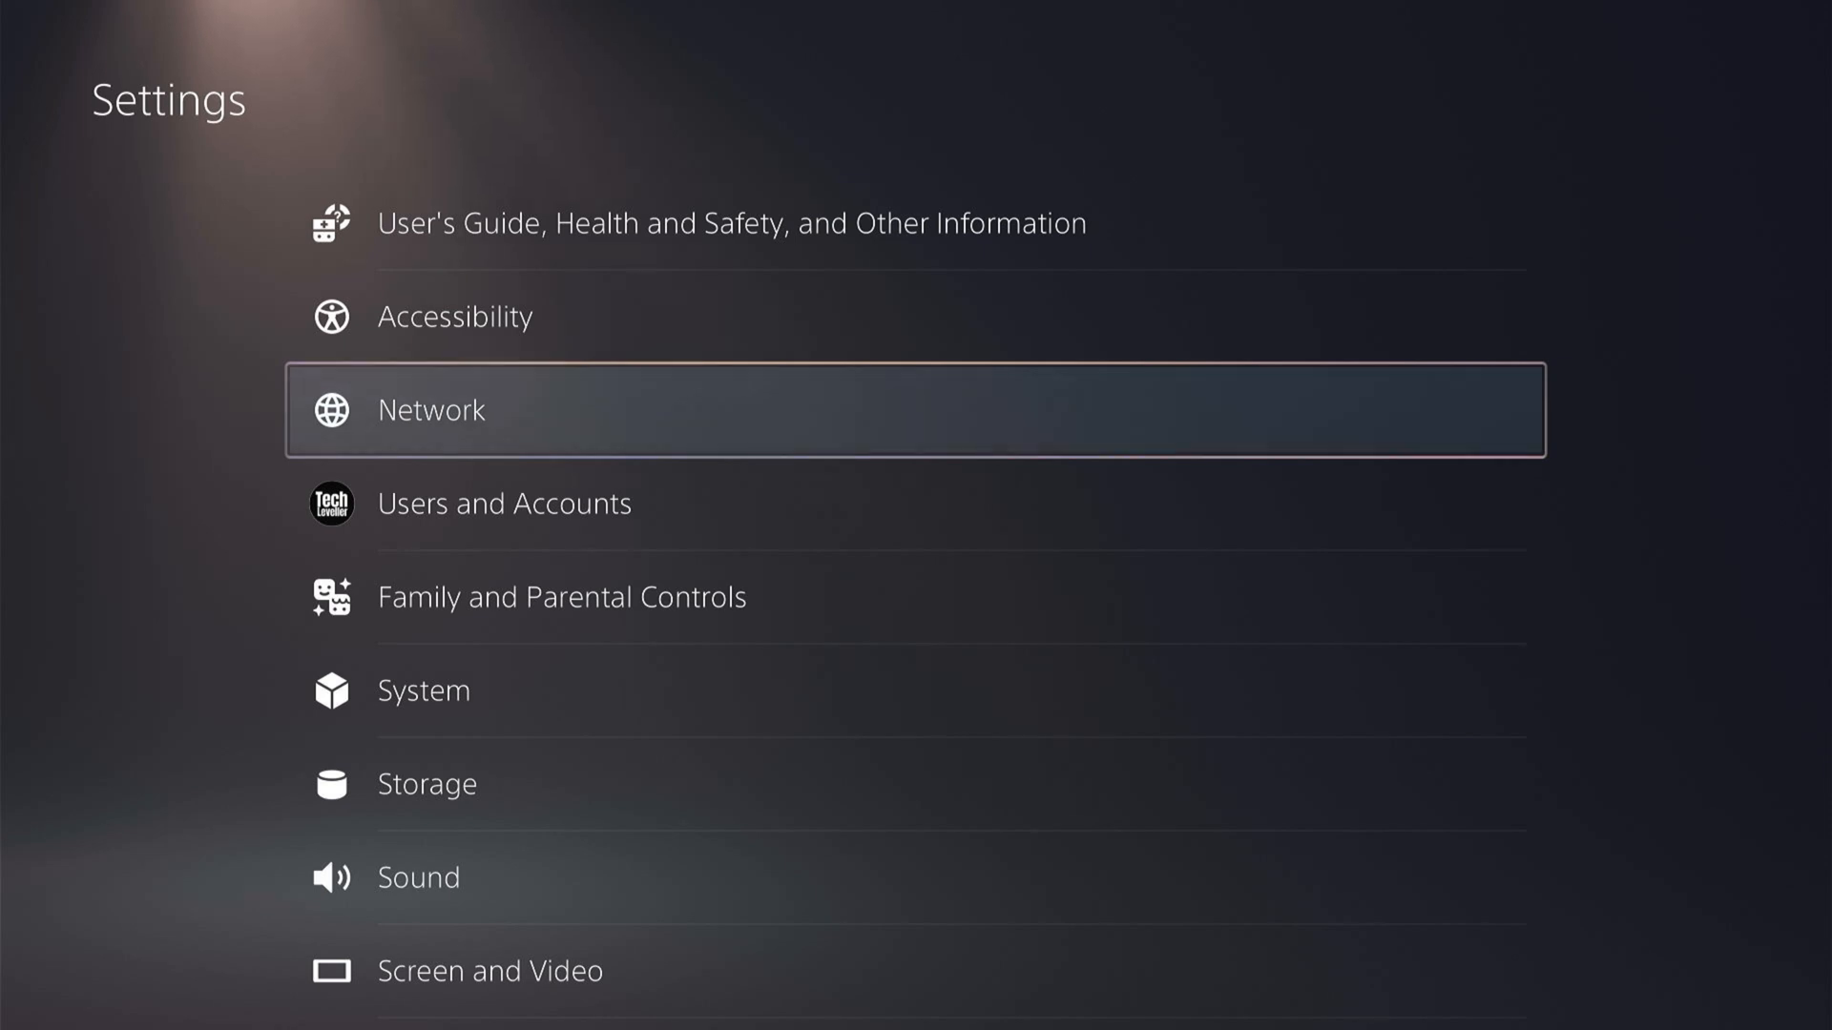
{"action": "left_click", "coordinate": [503, 503]}
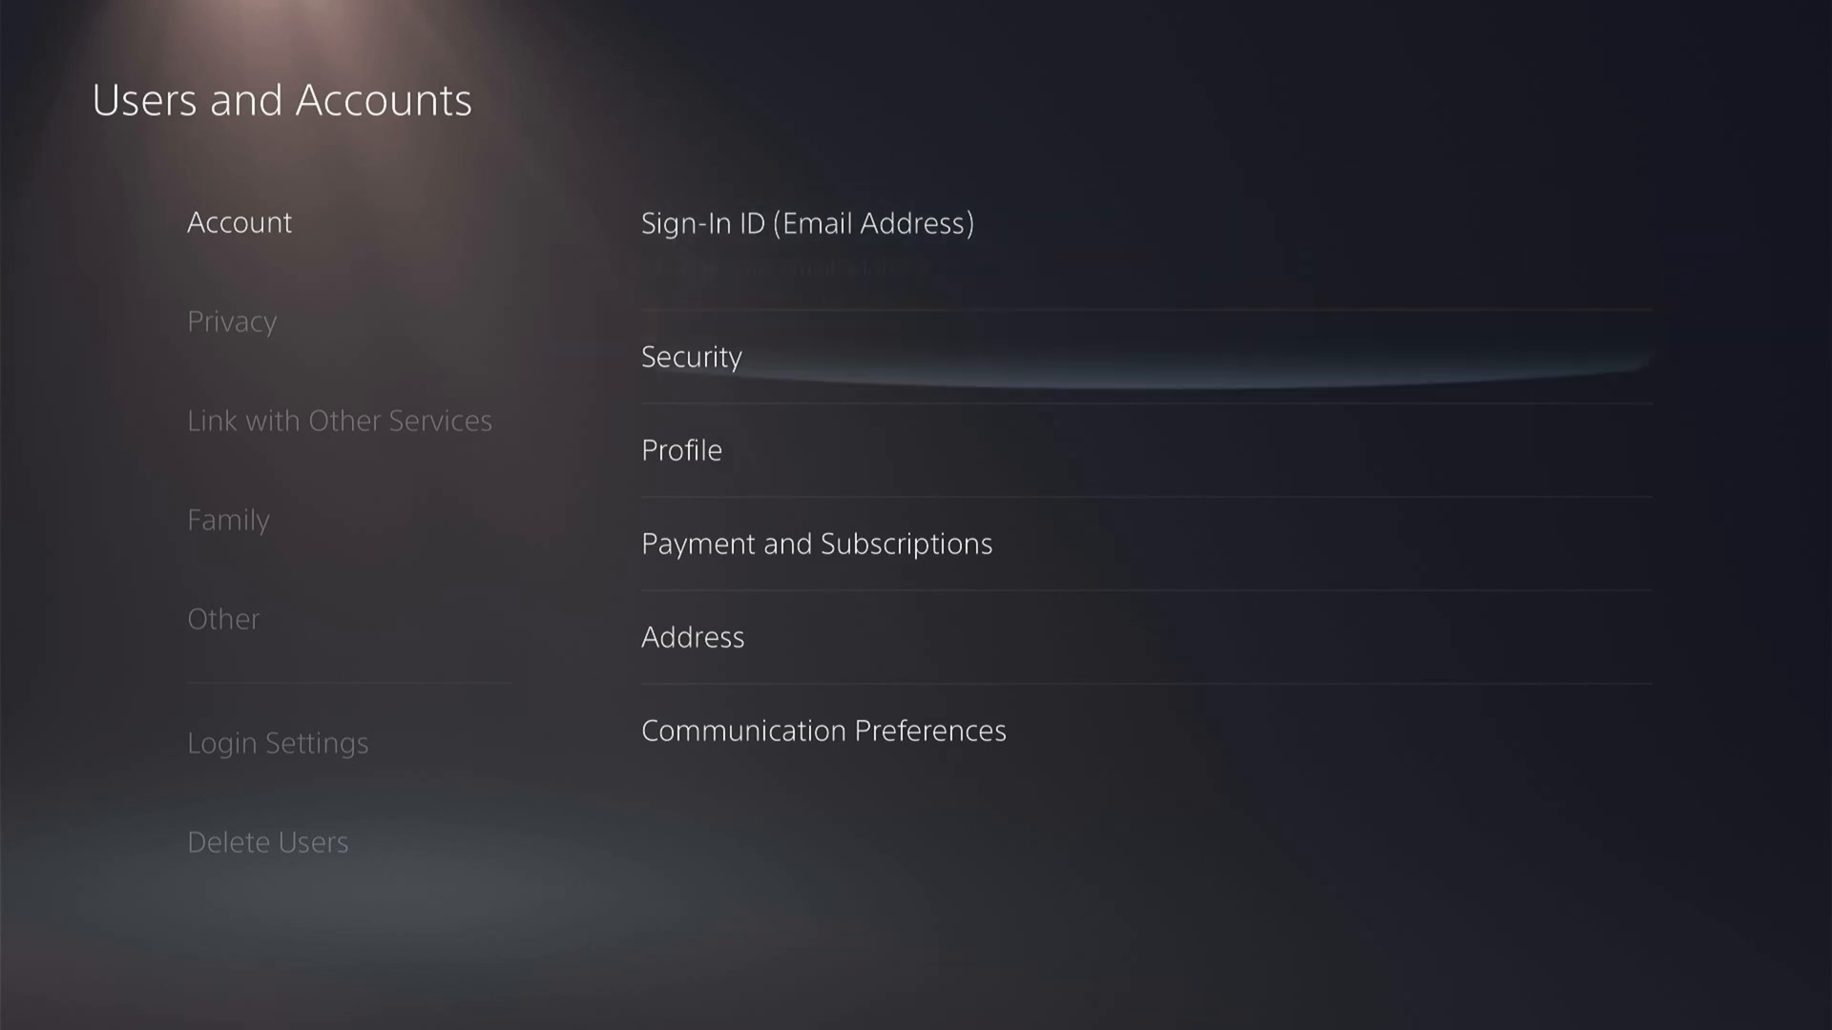
{"action": "left_click", "coordinate": [815, 543]}
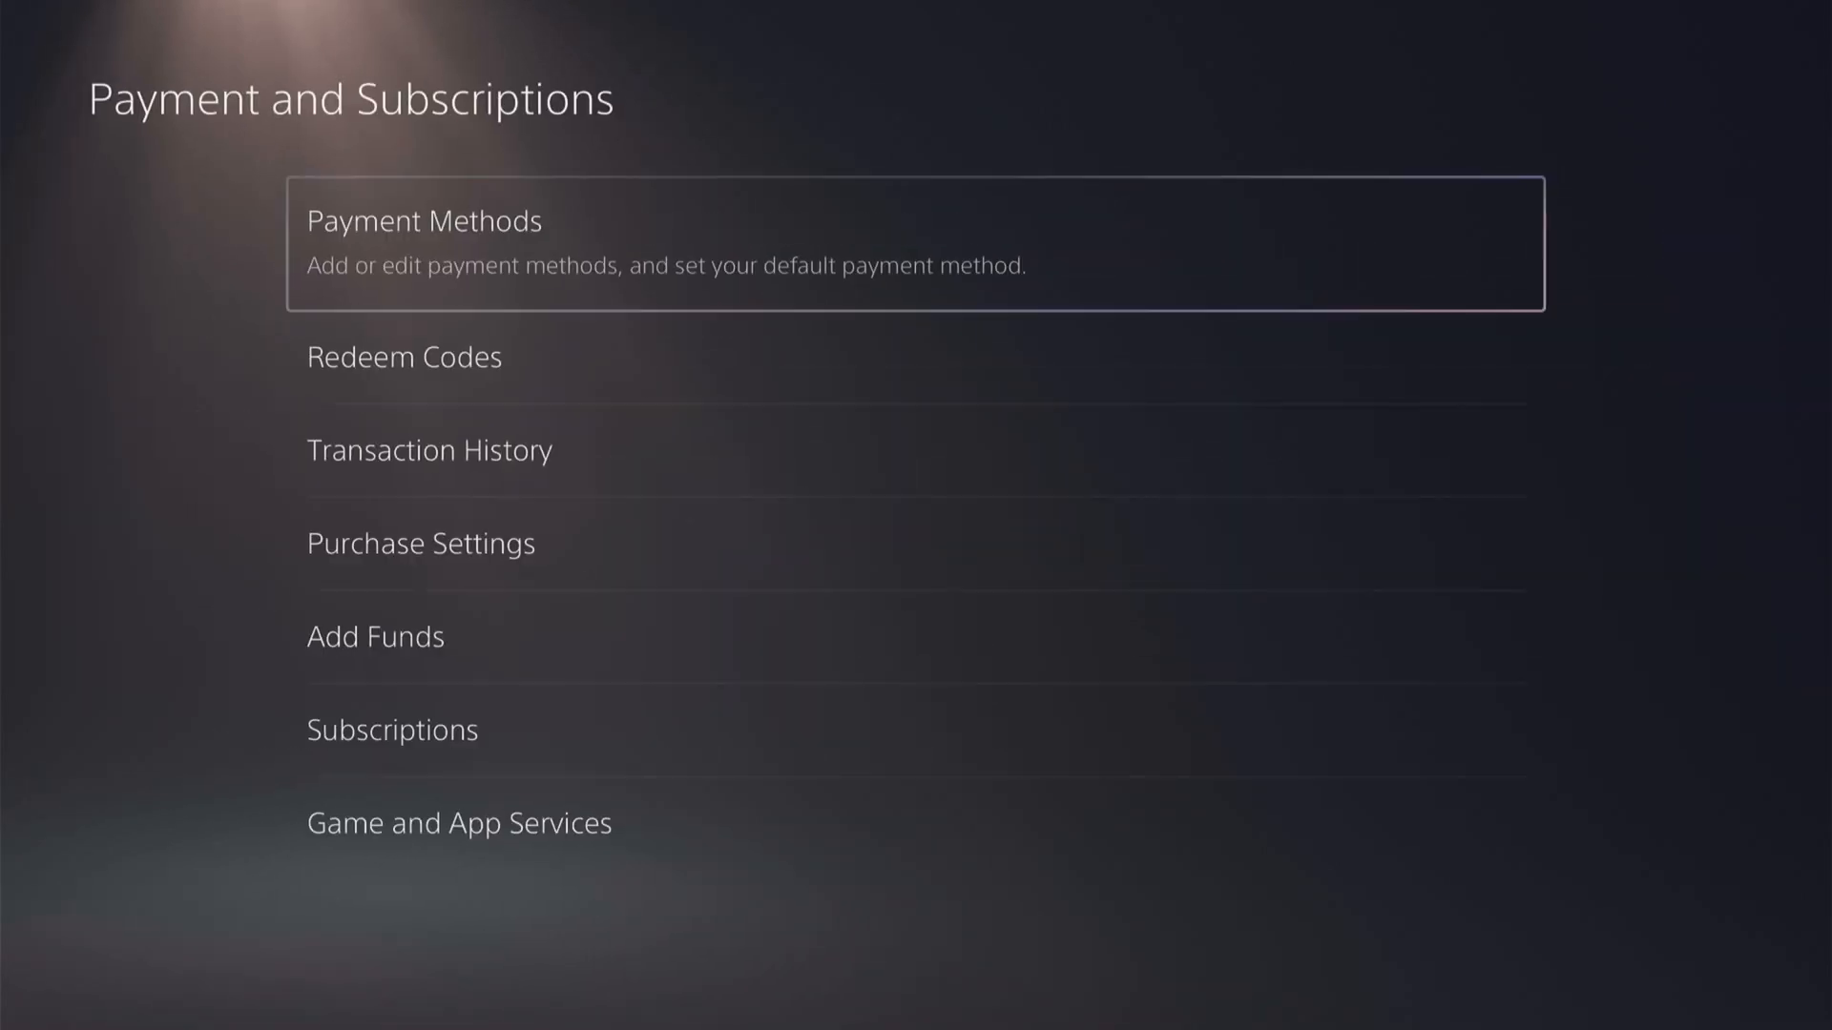